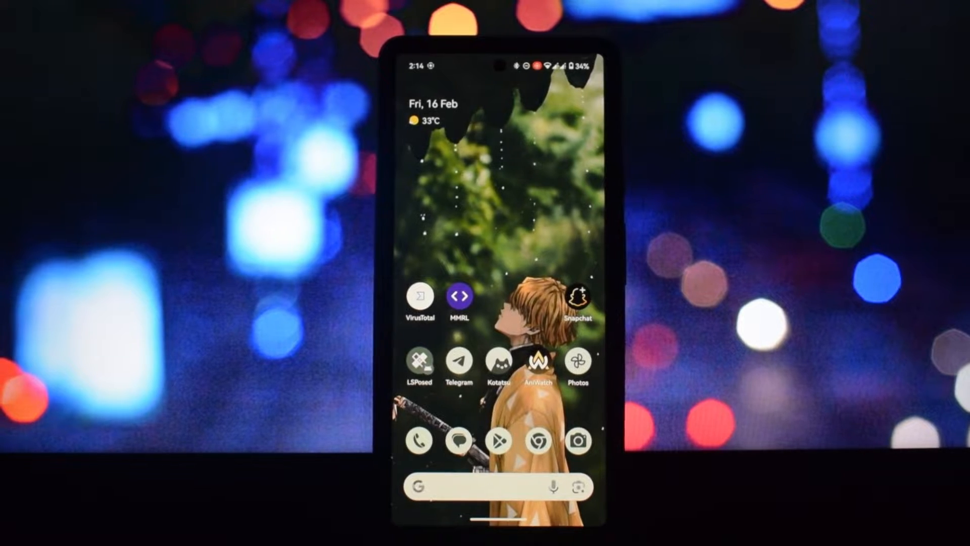
Launch MMRL from the home screen and show its navigation drawer of app sections
click(459, 293)
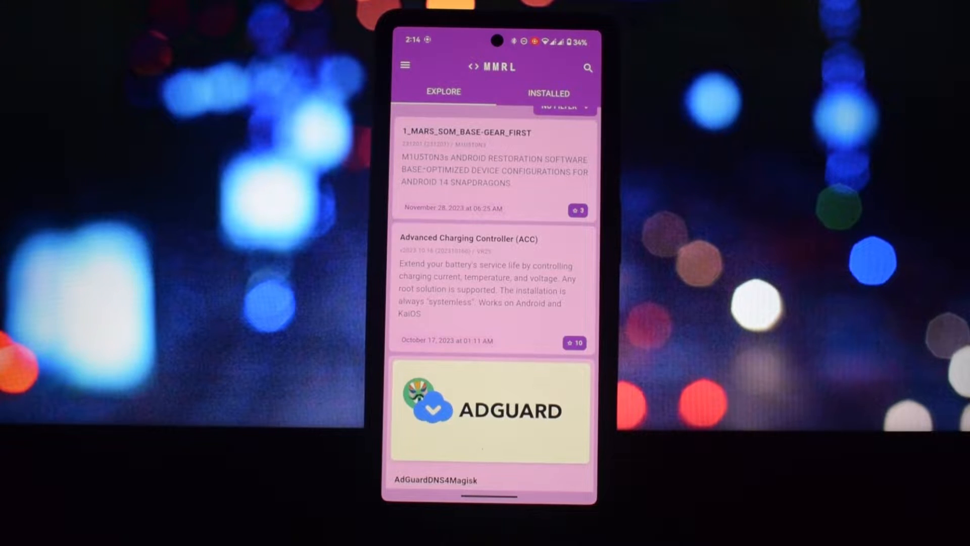
click(405, 67)
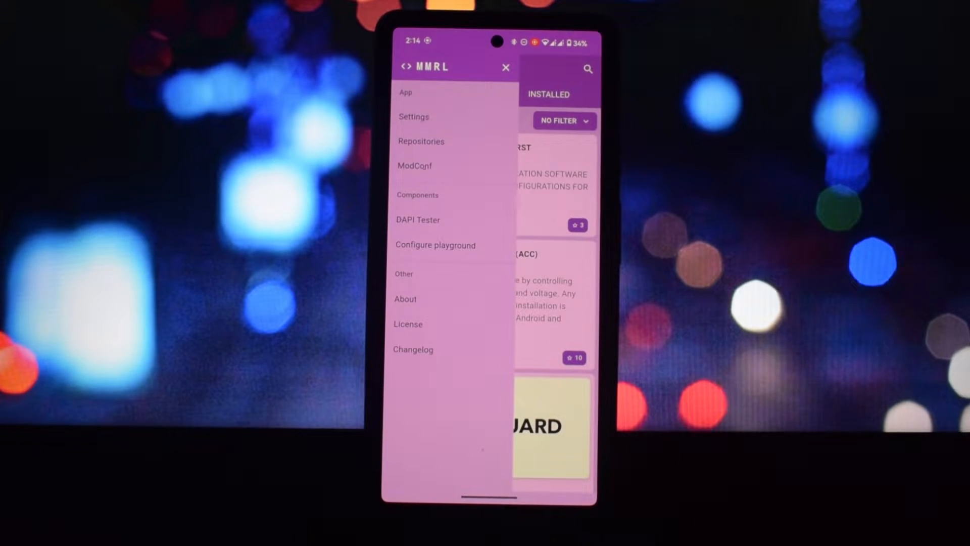
click(406, 299)
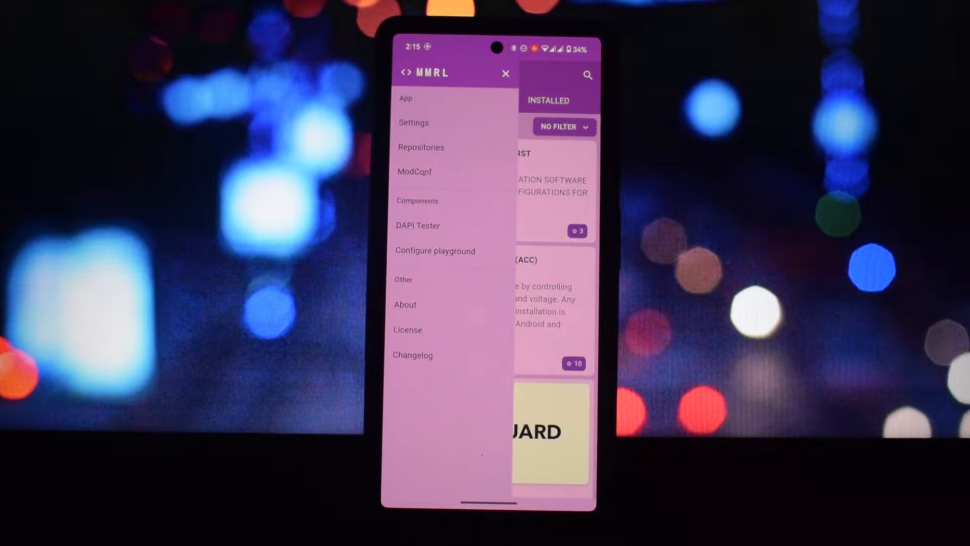
View Settings and the Repositories page with the Magisk alternative repo enabled, then return to Explore
click(505, 73)
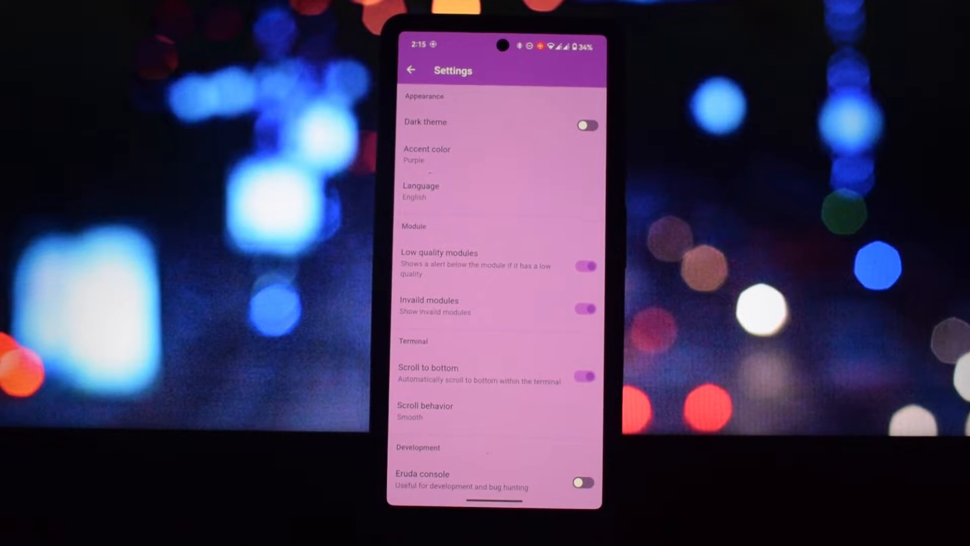
click(410, 70)
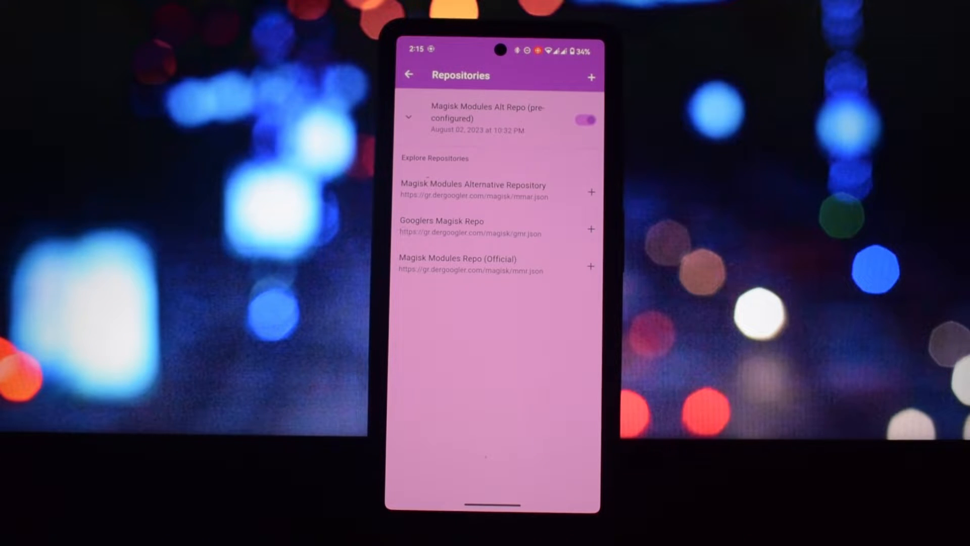
click(591, 76)
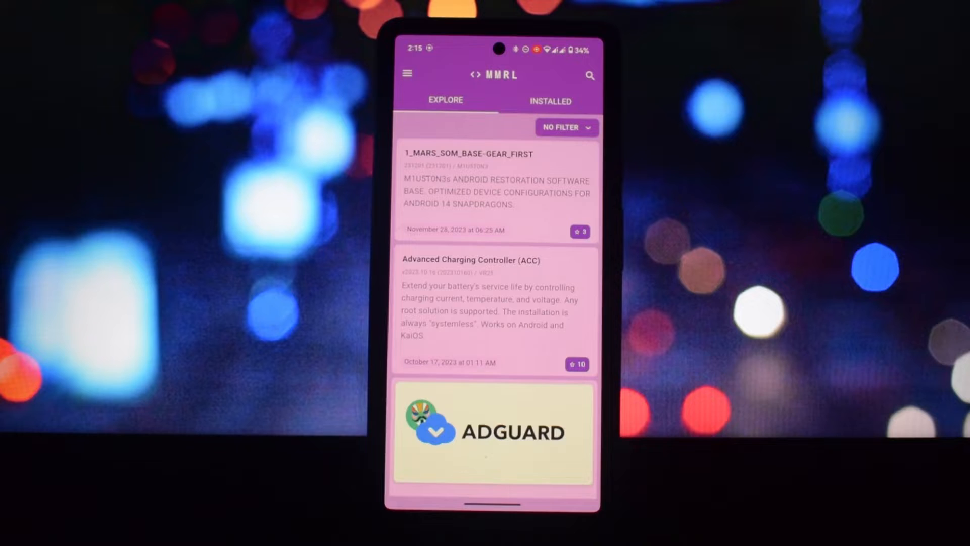
click(408, 74)
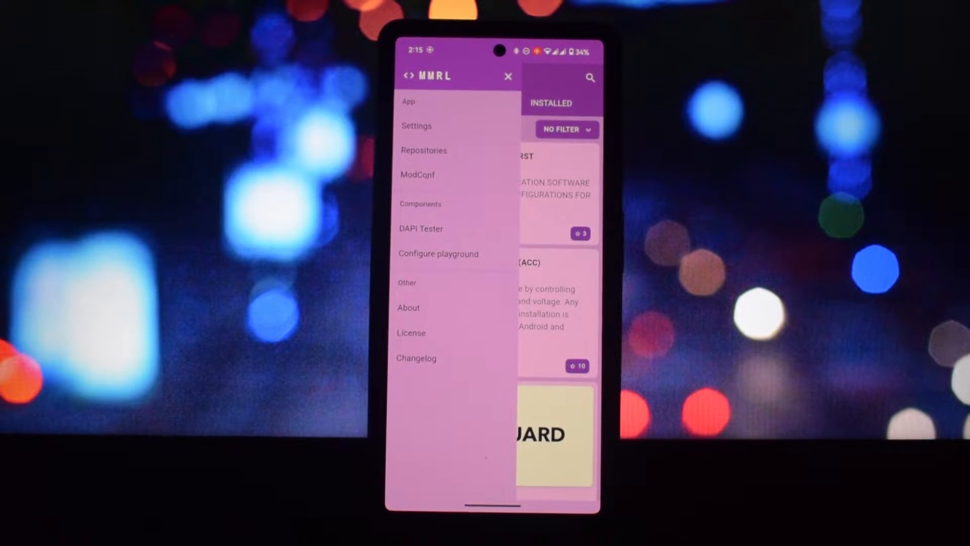
click(417, 174)
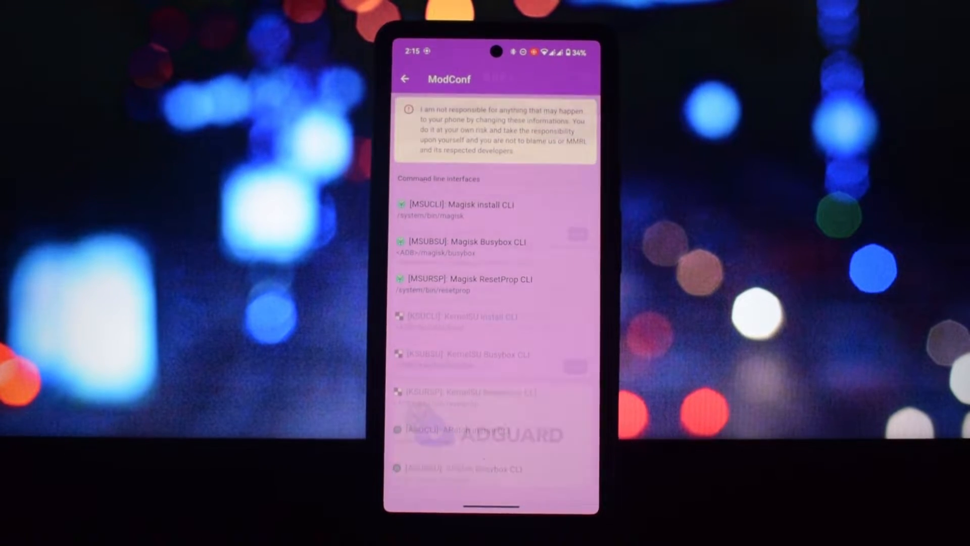
click(405, 79)
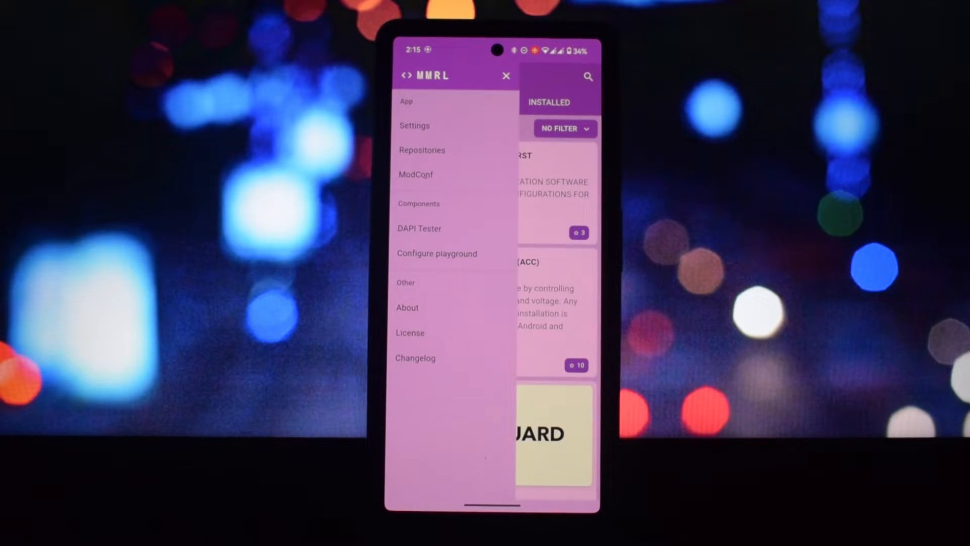
click(418, 227)
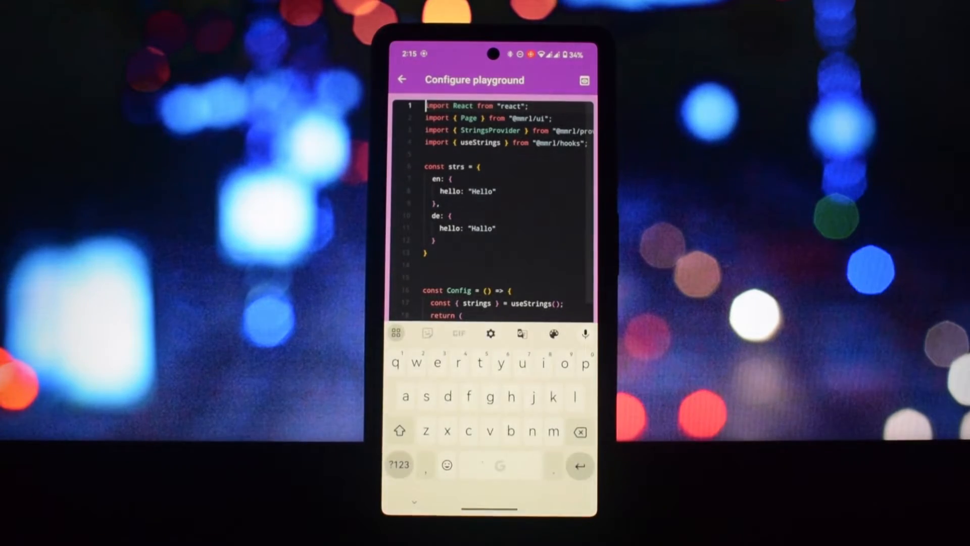
click(403, 78)
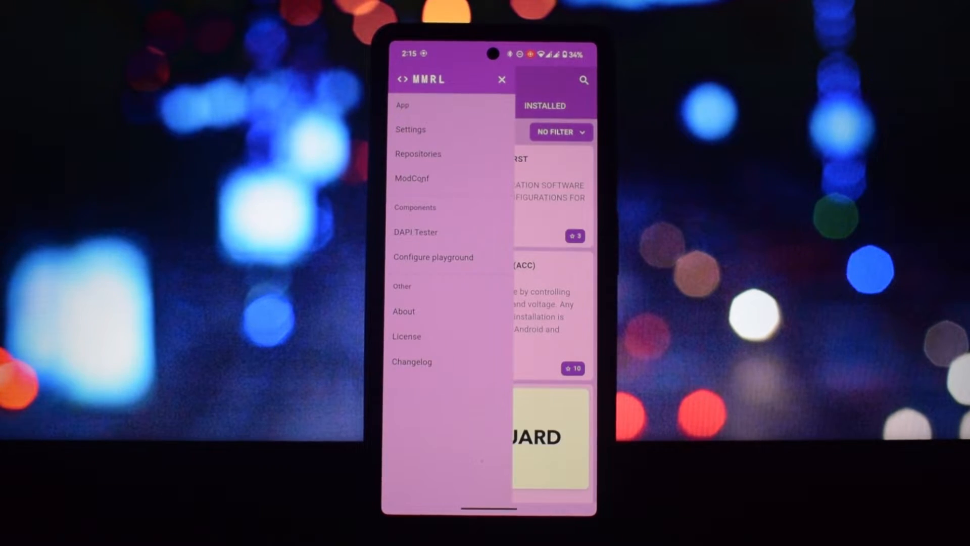
click(502, 78)
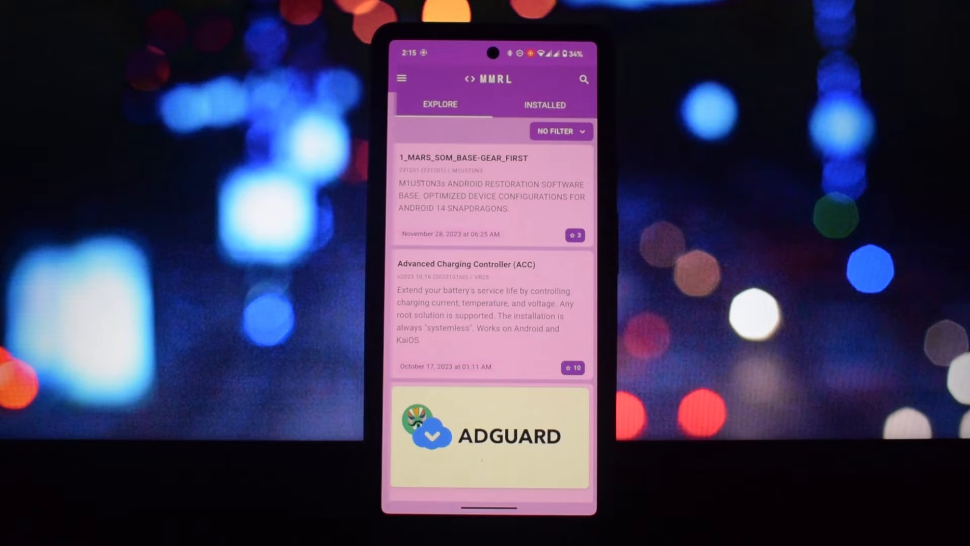
Scroll the Explore list to the AdGuardDNS4Magisk card and show its detail page
scroll(down, 3)
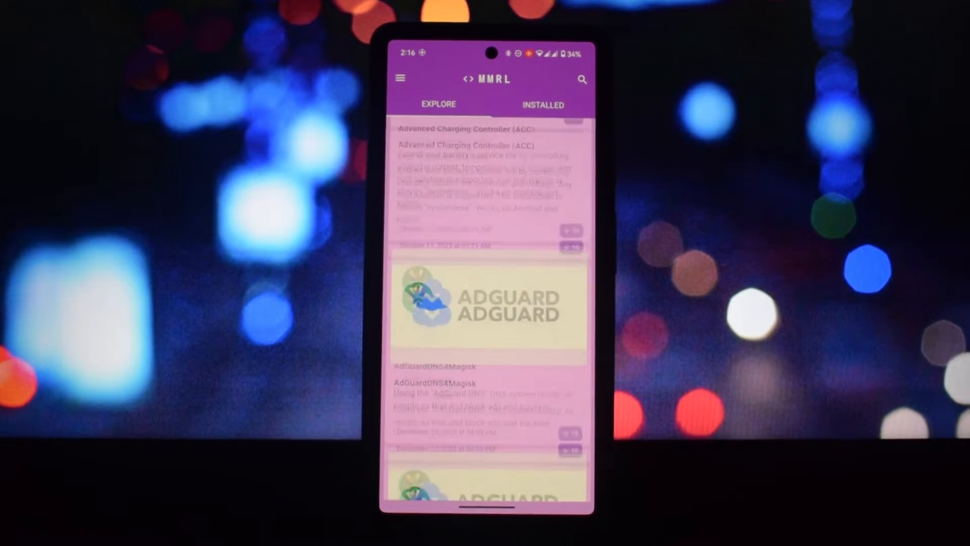
scroll(down, 3)
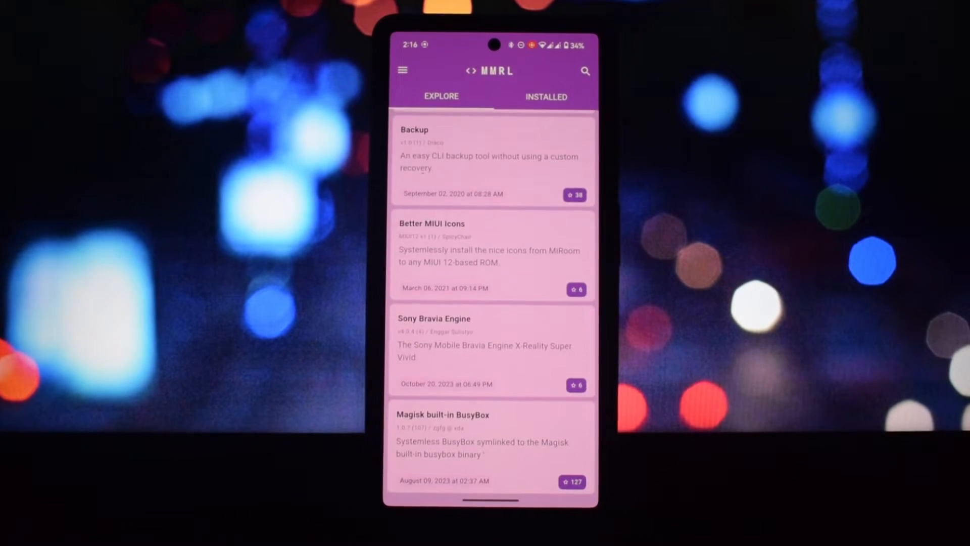
scroll(down, 3)
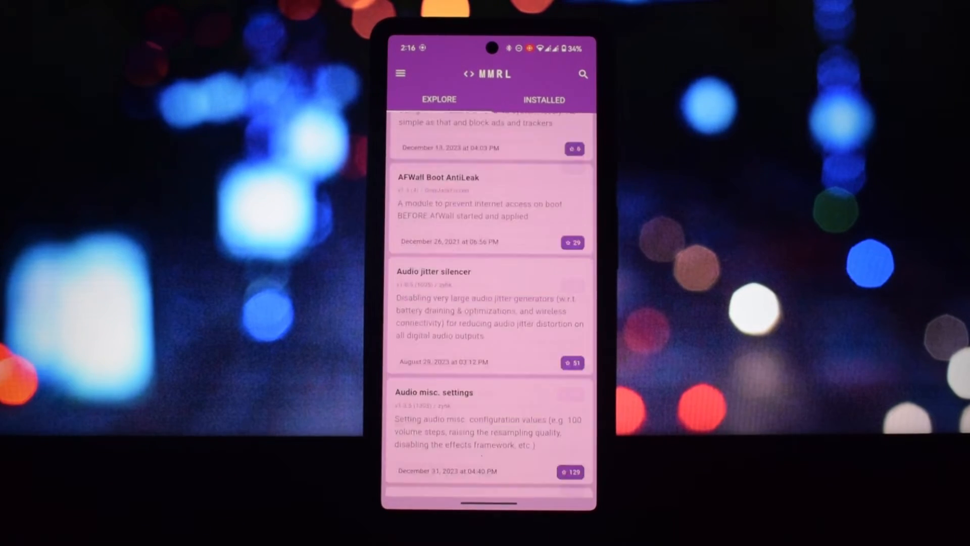
scroll(up, 3)
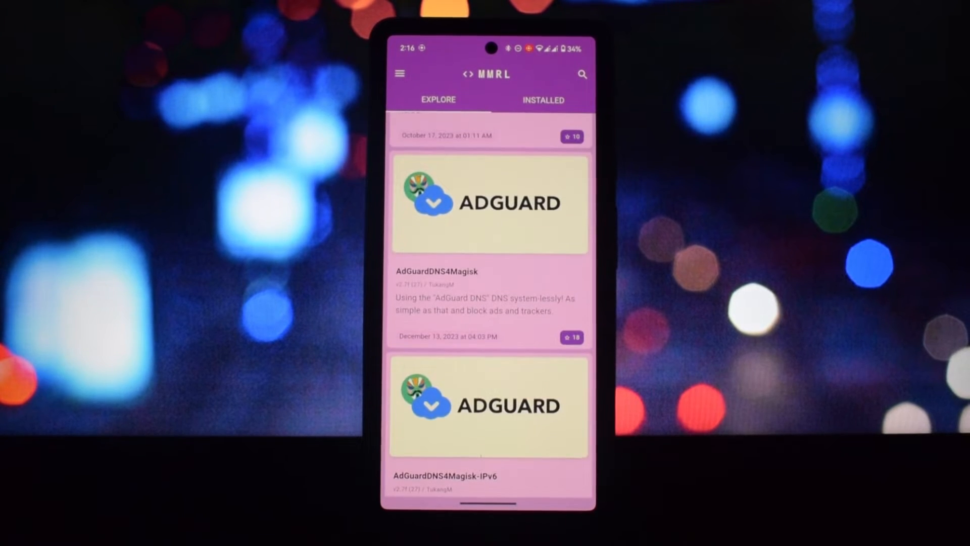
click(490, 204)
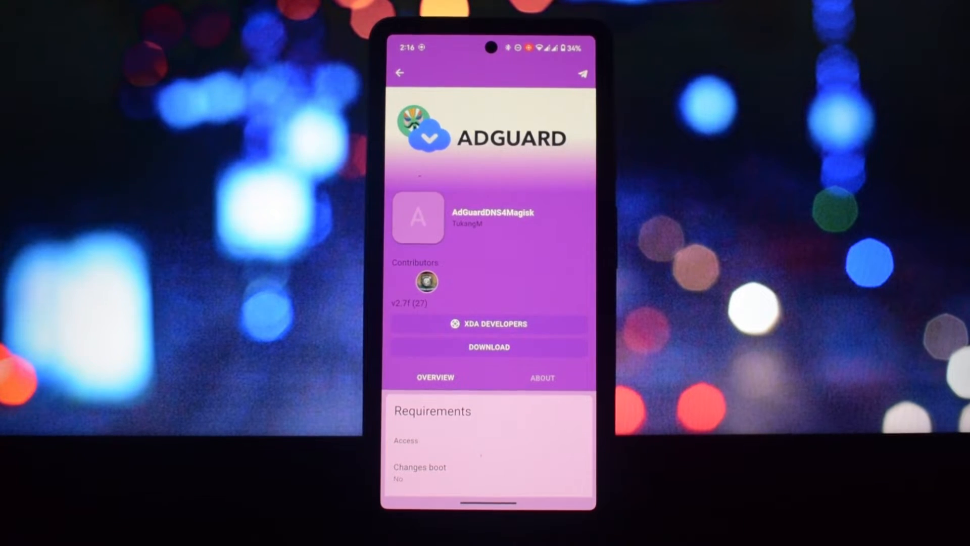
Download the AdGuardDNS4Magisk module zip from its details page
scroll(up, 3)
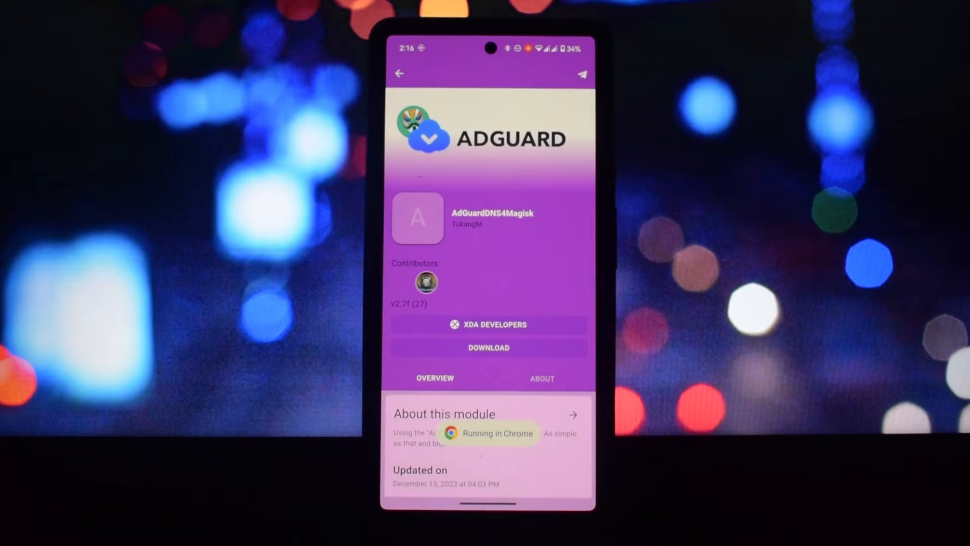
click(488, 347)
text(se)
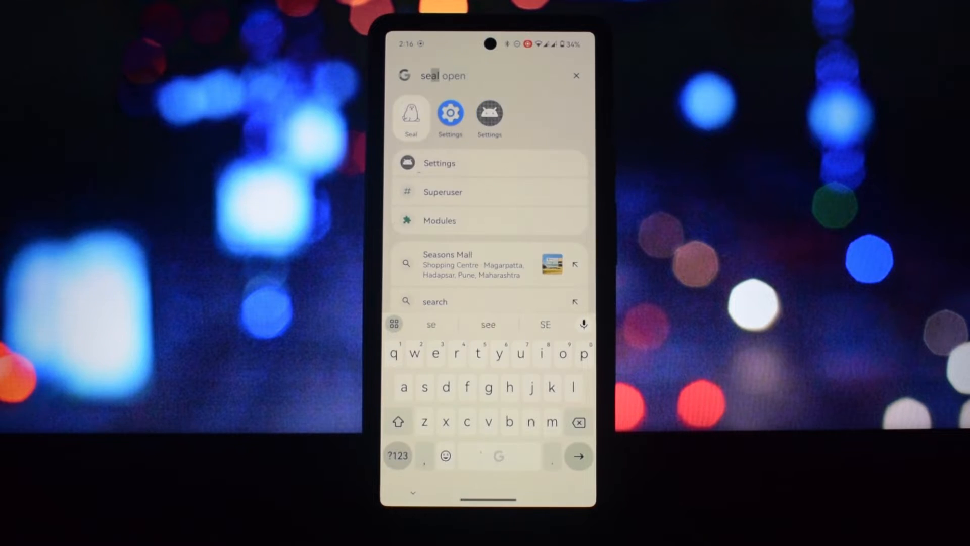
In Magisk, flash the downloaded zip from storage, which fails with an unzip error, then go home
click(439, 221)
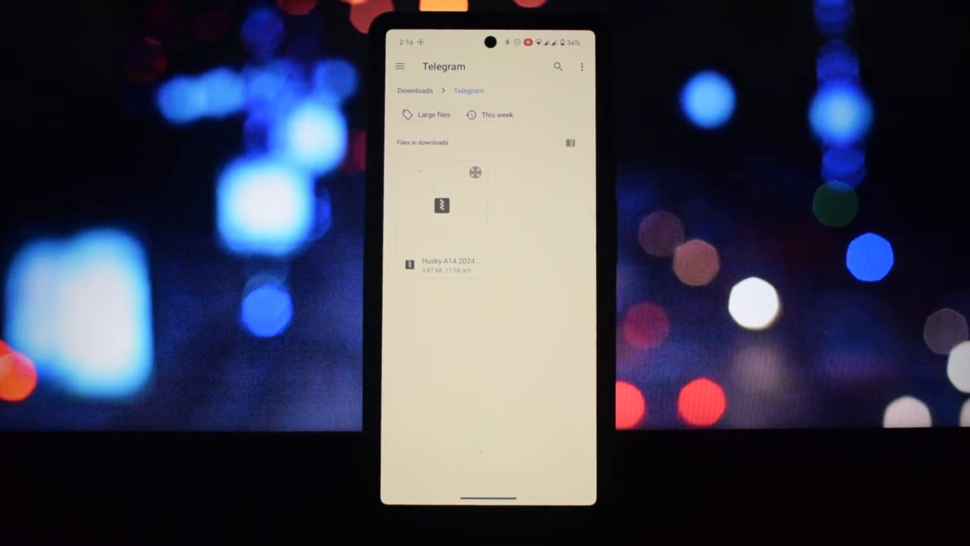
click(416, 90)
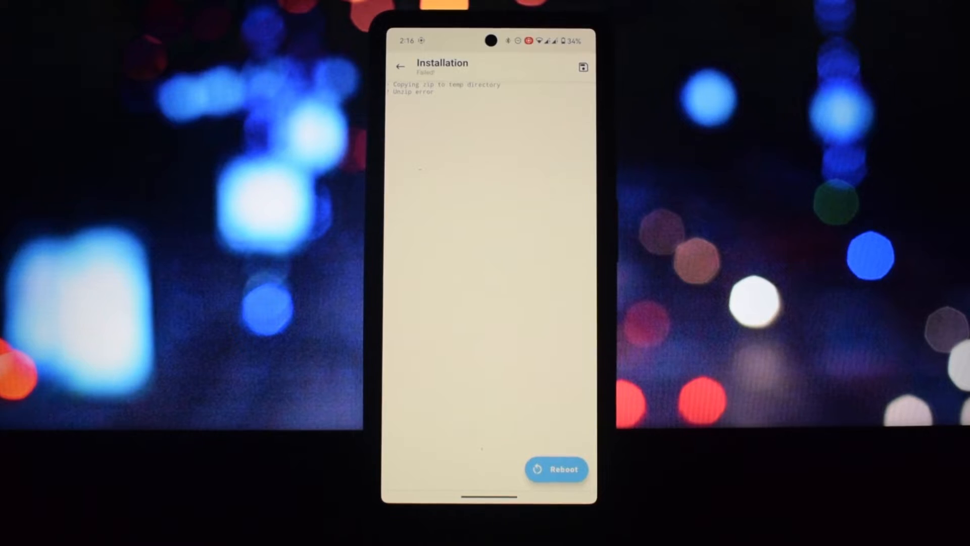
click(556, 469)
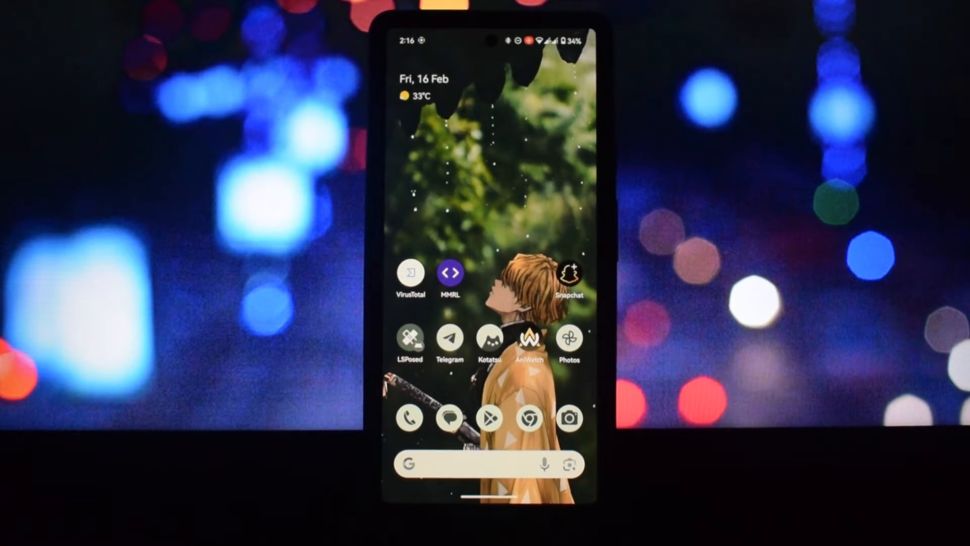
Compress the AdGuardDNS4Magisk-main folder's files into a new AdGuardDNS4Magisk-main.zip archive
scroll(up, 3)
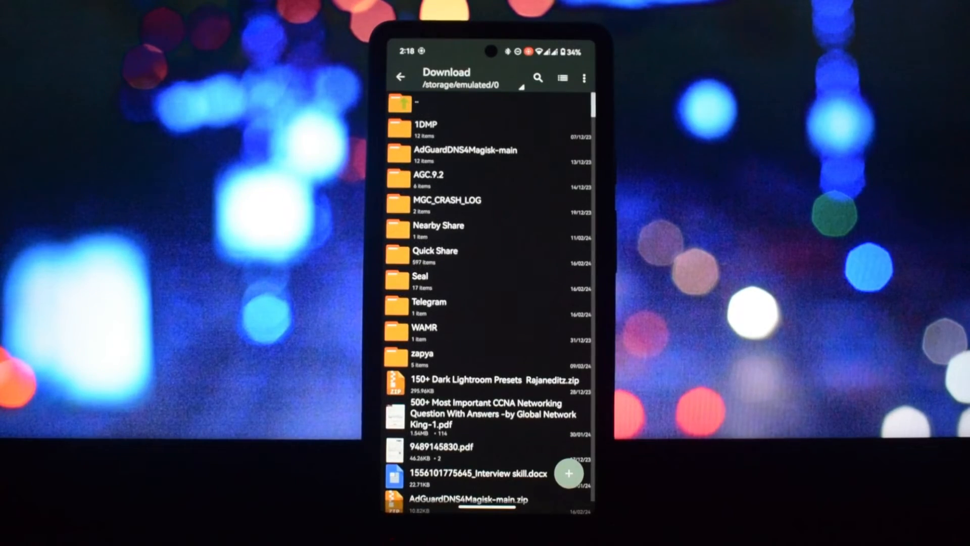
click(466, 154)
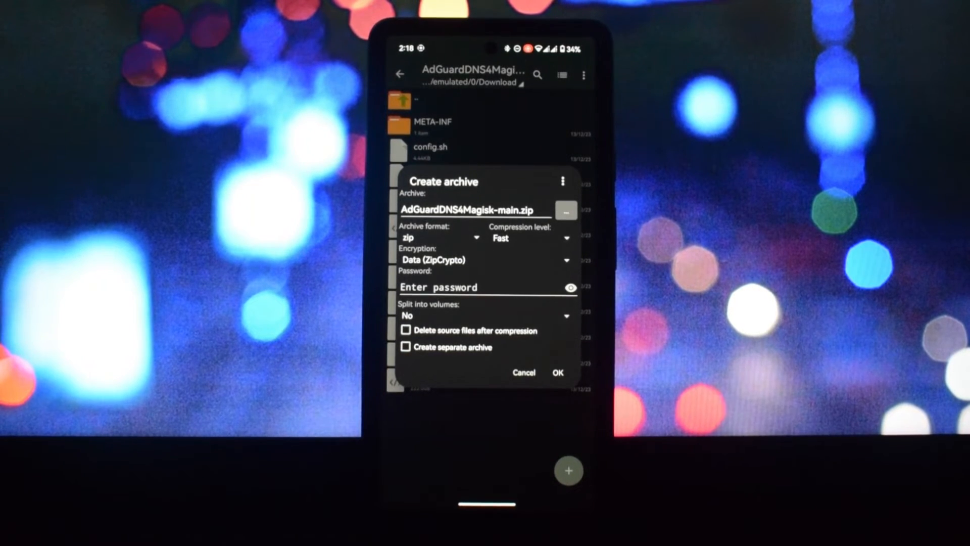
click(555, 373)
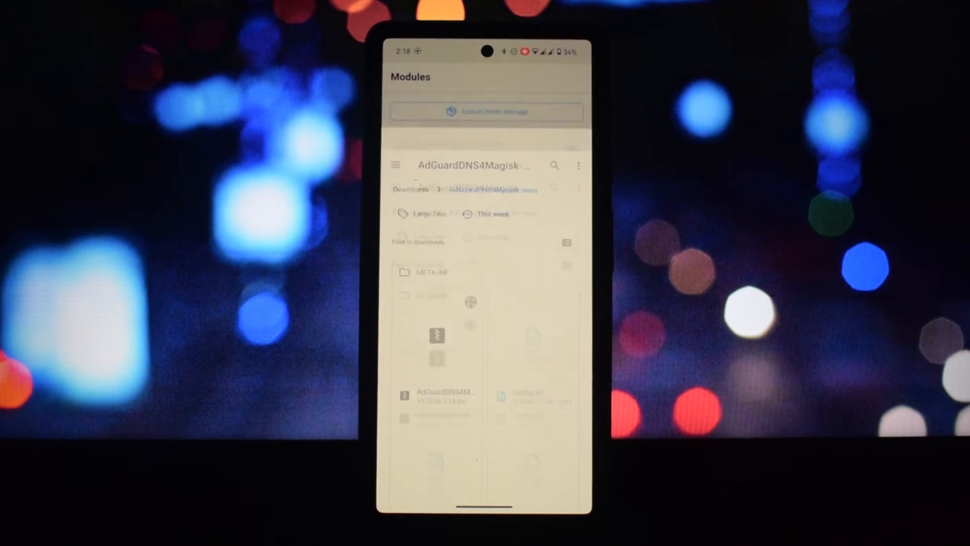
Install AdGuardDNS4Magisk-main.zip from storage until the log ends in Done, then go home
click(444, 395)
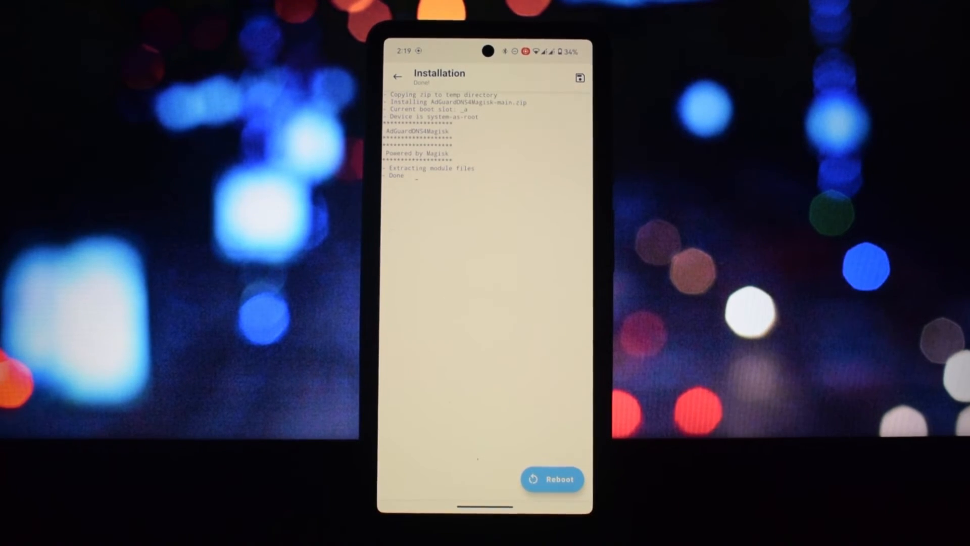
click(551, 479)
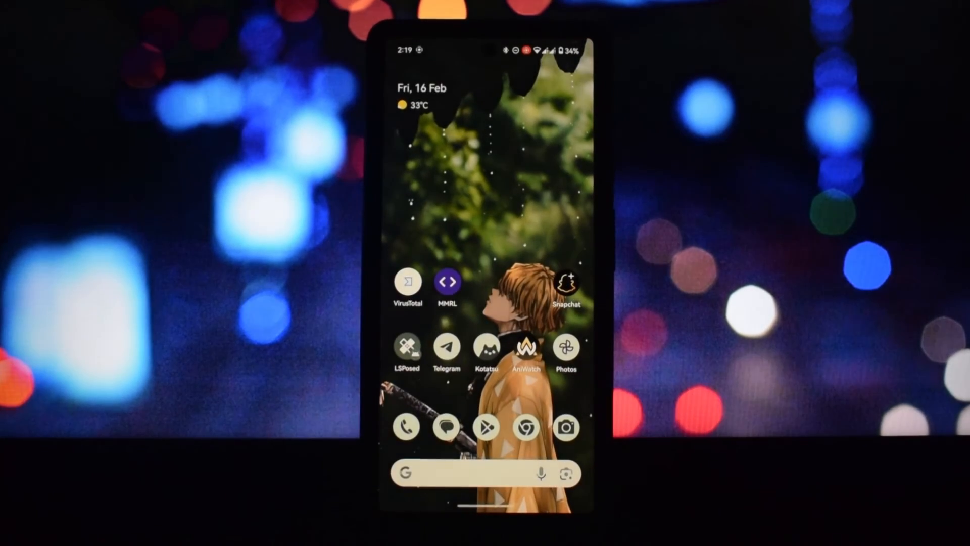
Reopen MMRL and scroll the Explore list to the Magisk-Tailscaled and Process Monitor Tool modules
click(447, 283)
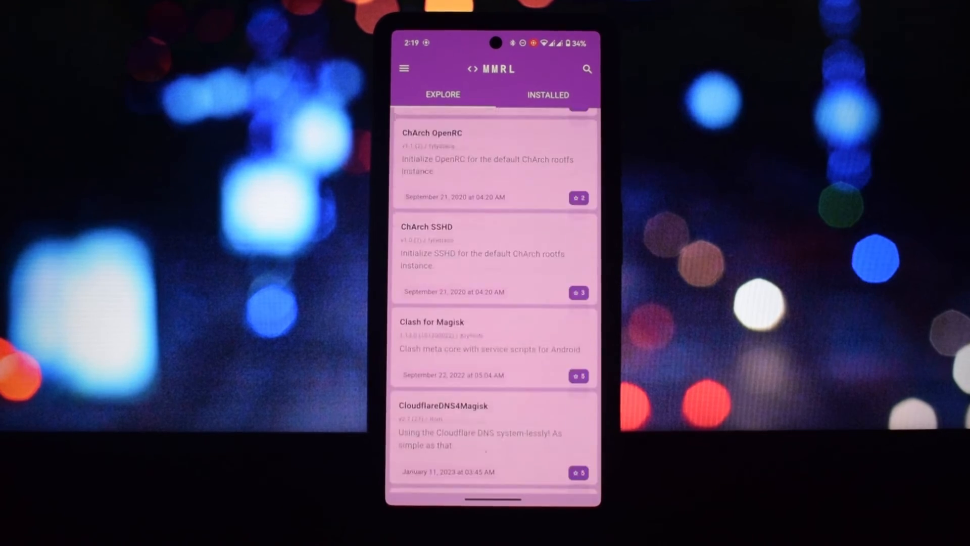
scroll(down, 3)
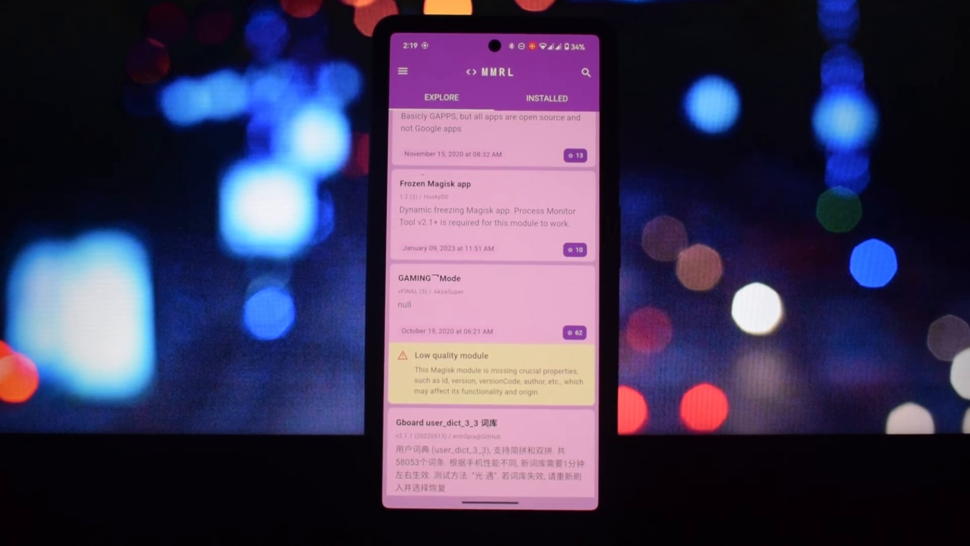
scroll(down, 3)
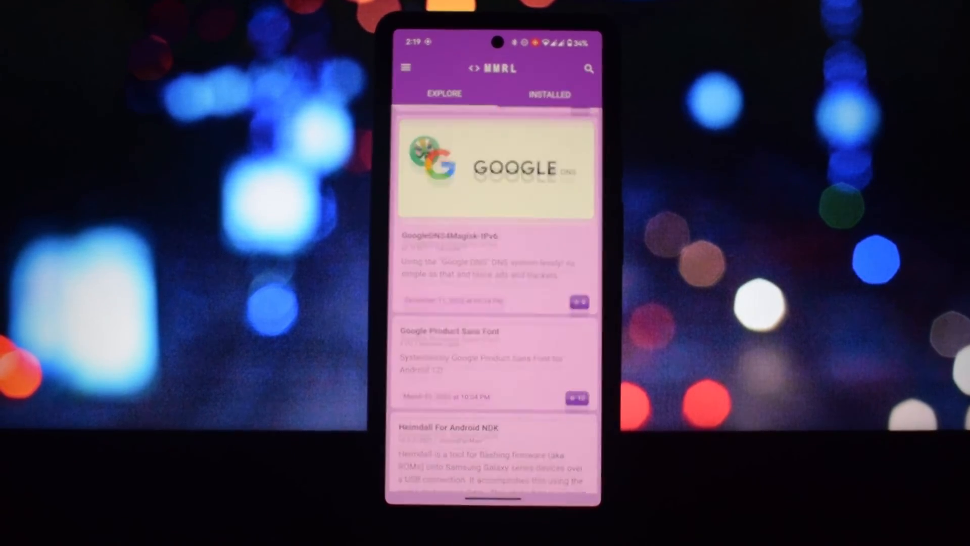
scroll(up, 3)
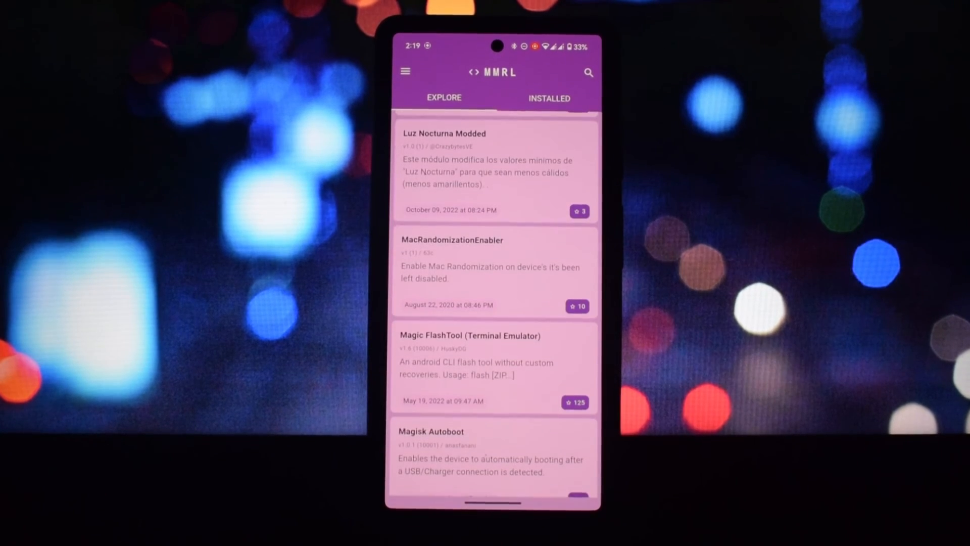
scroll(down, 3)
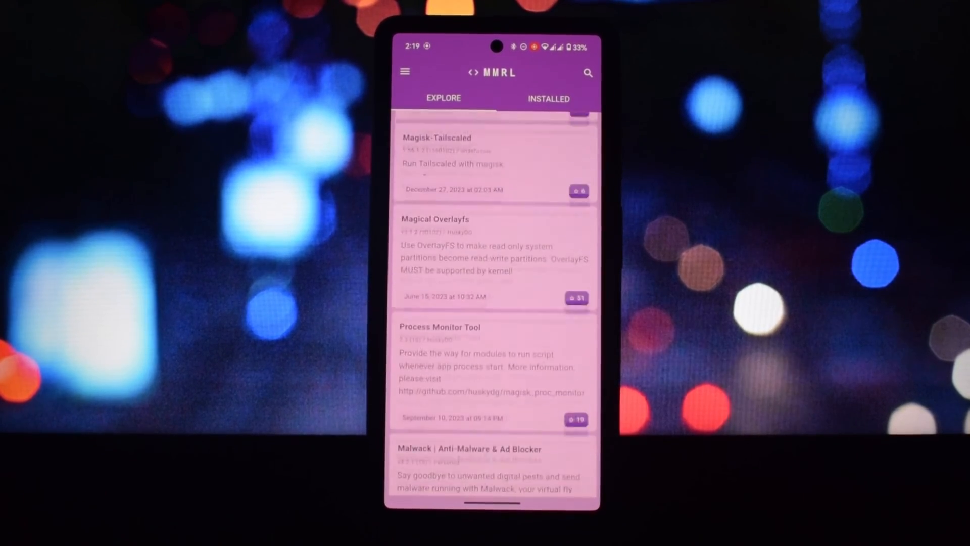